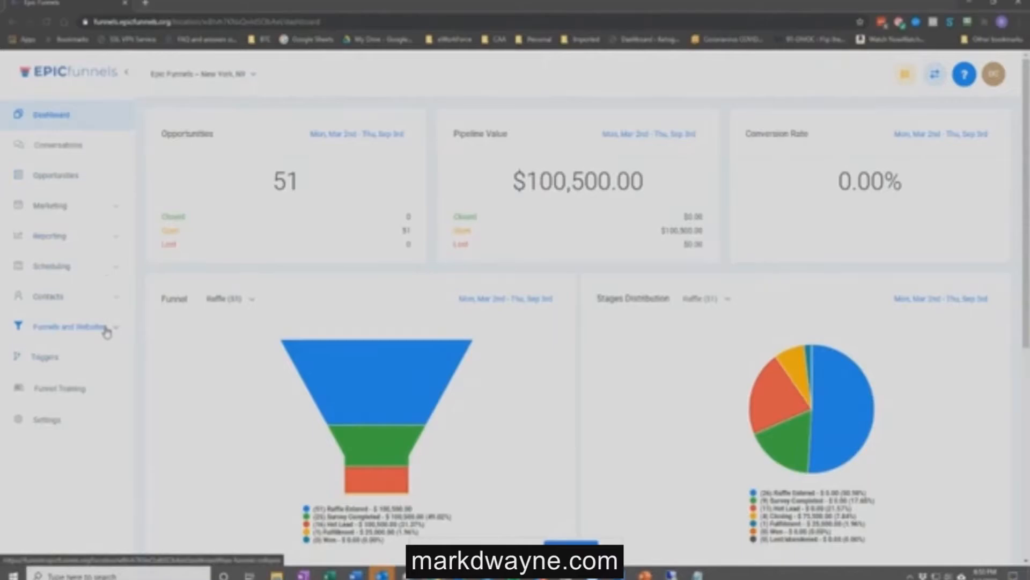
# Step: Show the Funnels list with its General, Local Consulting and Amazon Raffle templates
pyautogui.click(69, 326)
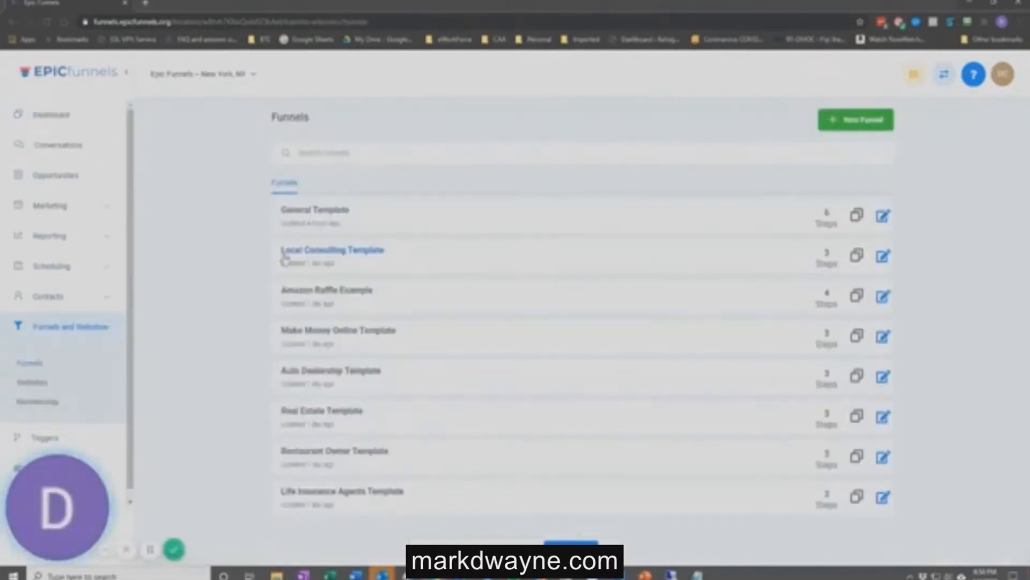
pyautogui.moveTo(372, 307)
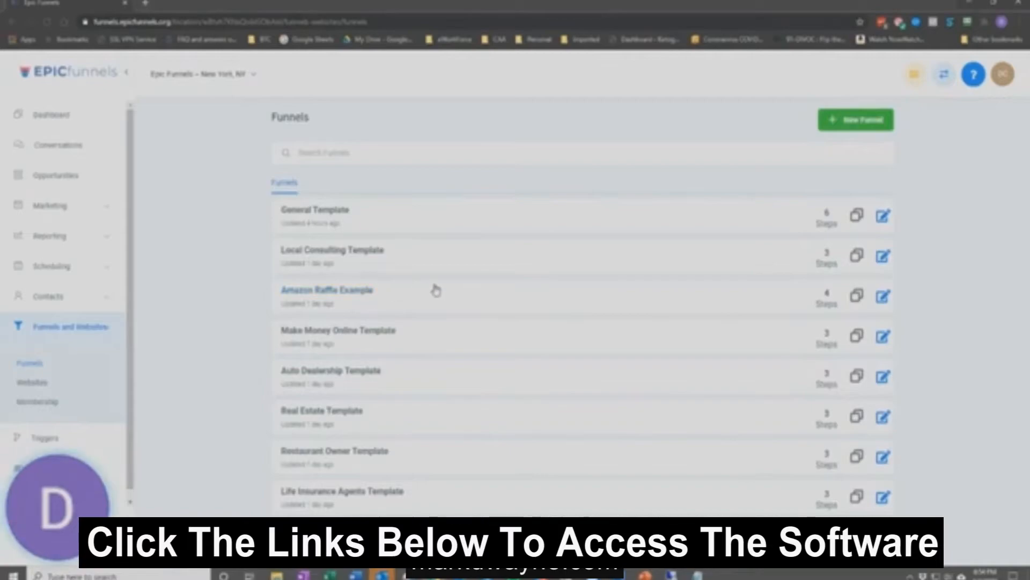
# Step: Open the Amazon Raffle Example funnel and expand the Marketing menu
pyautogui.click(326, 290)
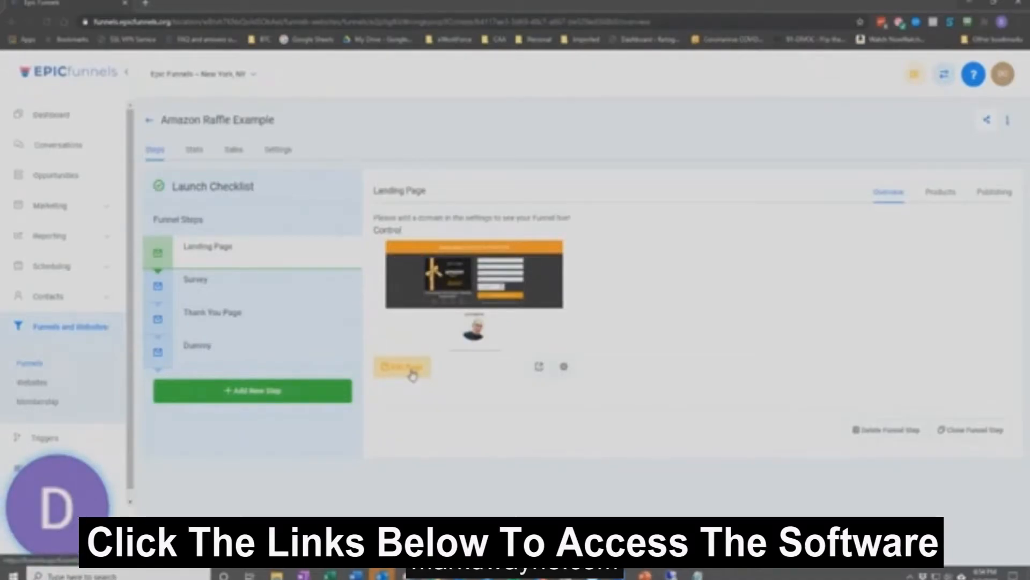
pyautogui.click(402, 366)
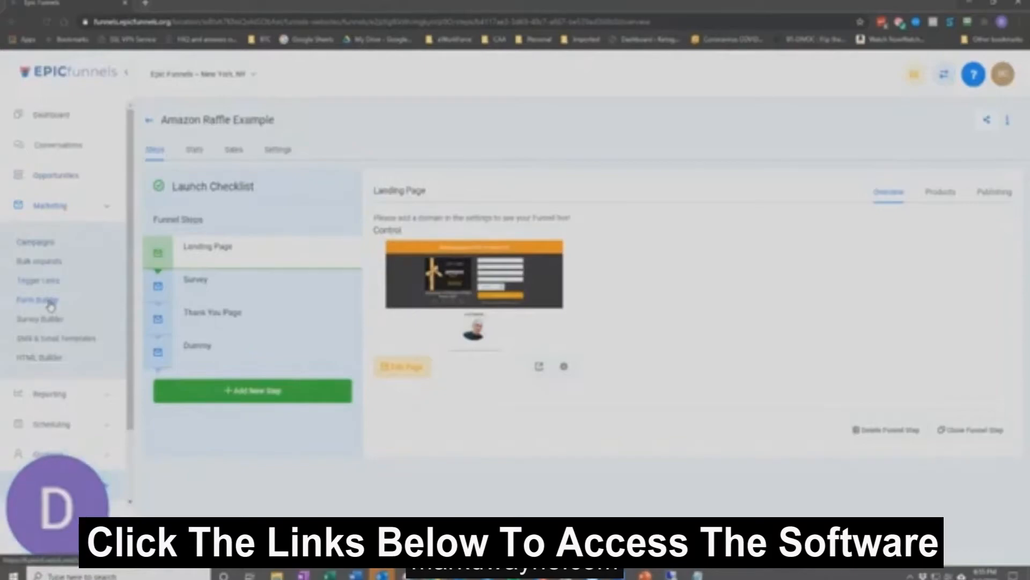
# Step: Browse the Survey Builder and Form Builder lists, ending on the six active surveys
pyautogui.click(38, 299)
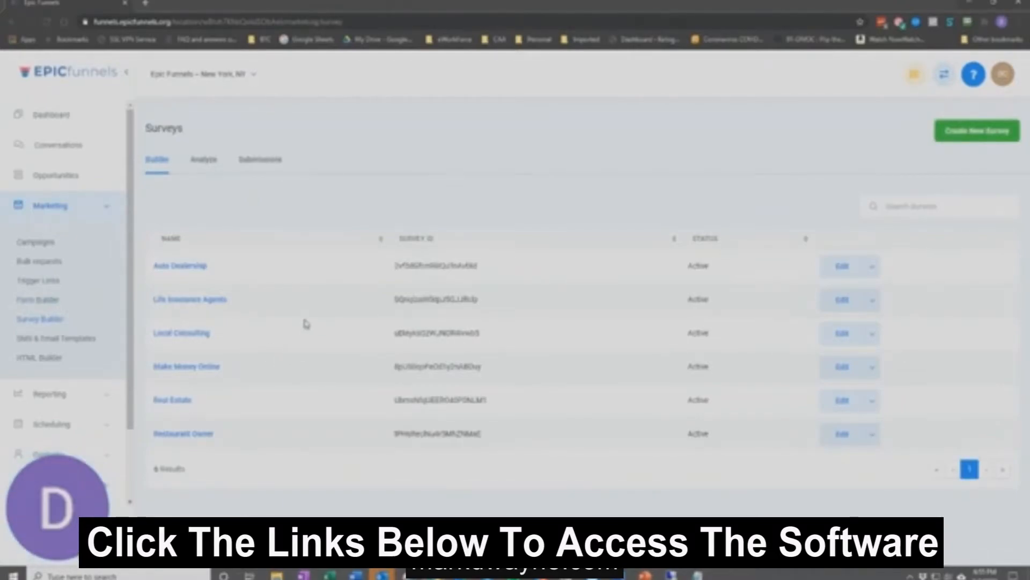
pyautogui.moveTo(208, 281)
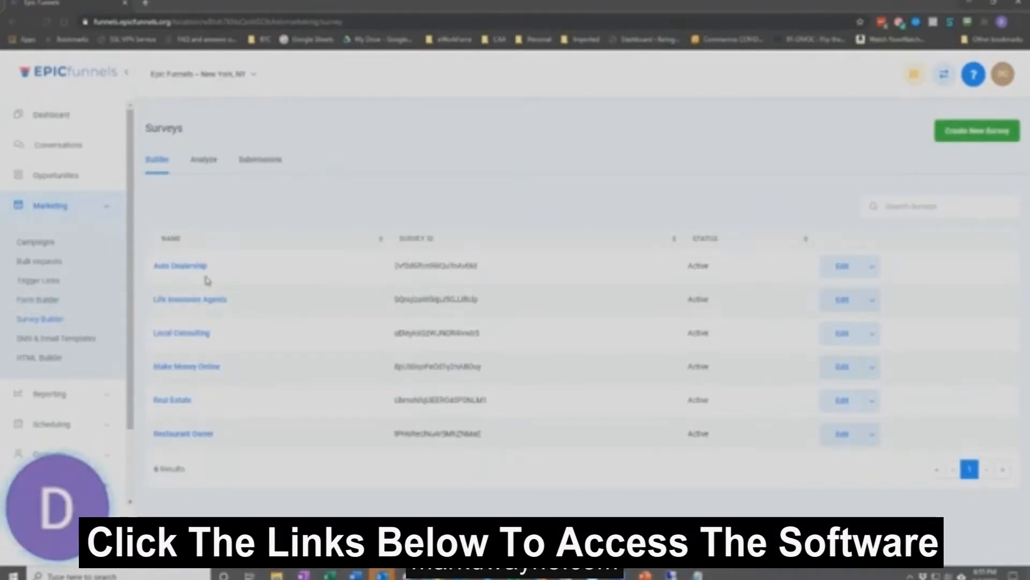
pyautogui.click(38, 300)
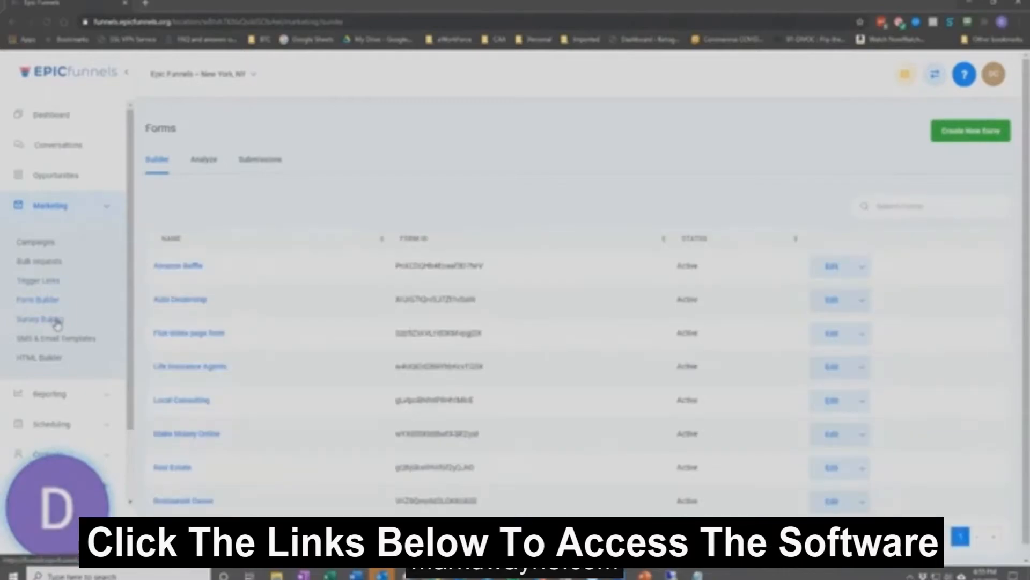
pyautogui.click(39, 318)
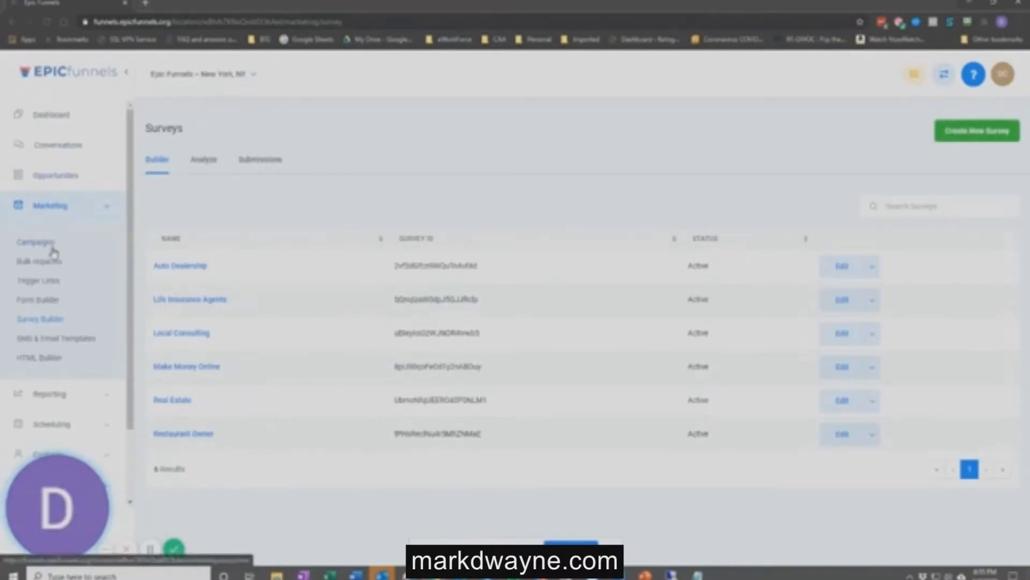
pyautogui.moveTo(54, 280)
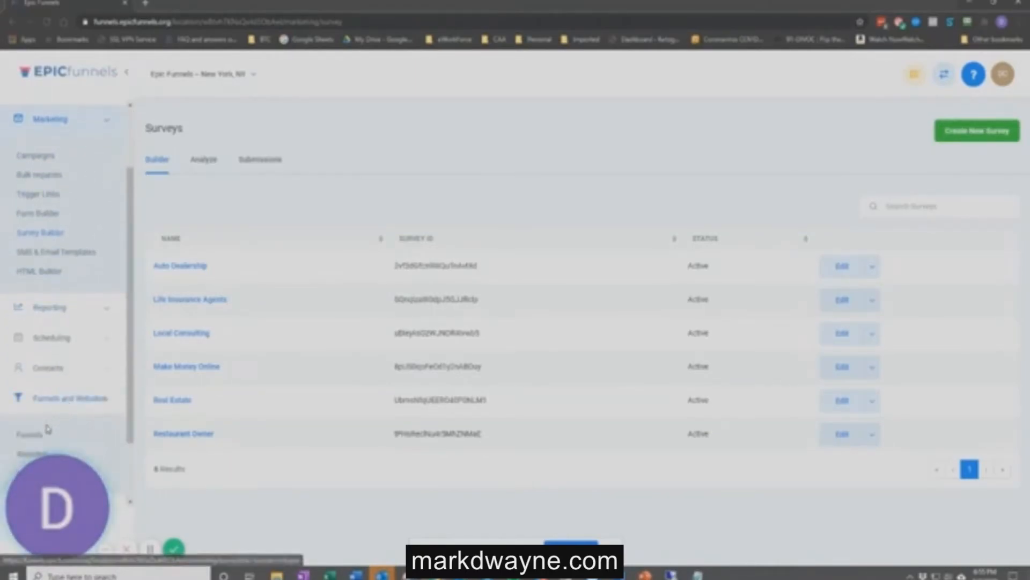
# Step: Open the Raffle Email Warmup draft campaign and review its Email 1 to Drip6 sequence
pyautogui.click(29, 353)
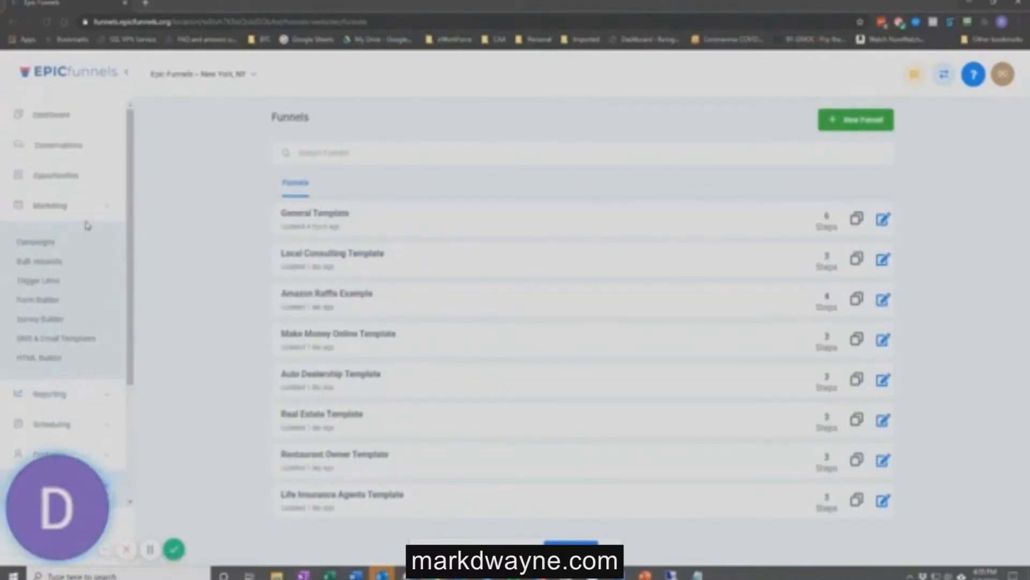
pyautogui.click(35, 241)
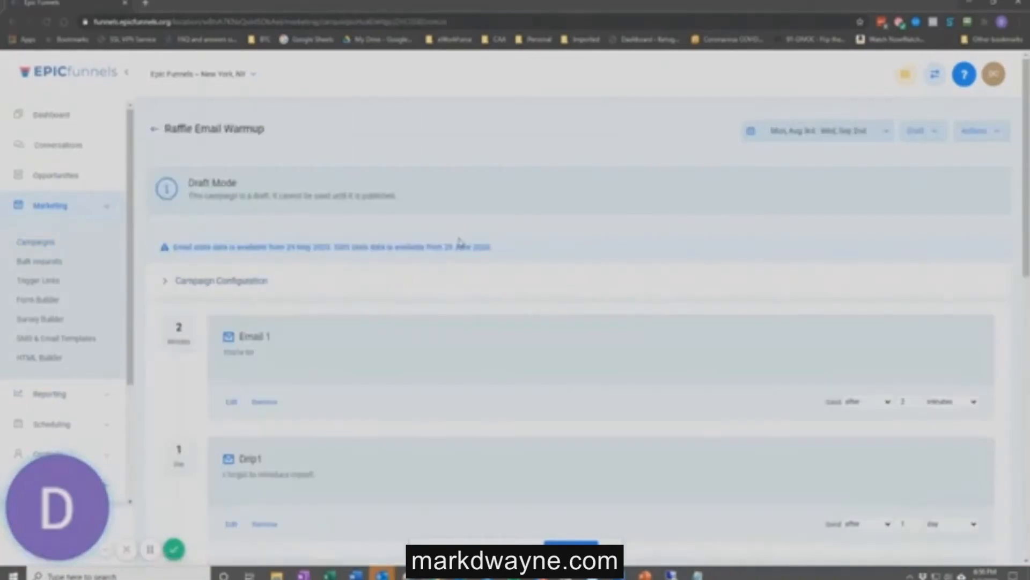
pyautogui.scroll(-3)
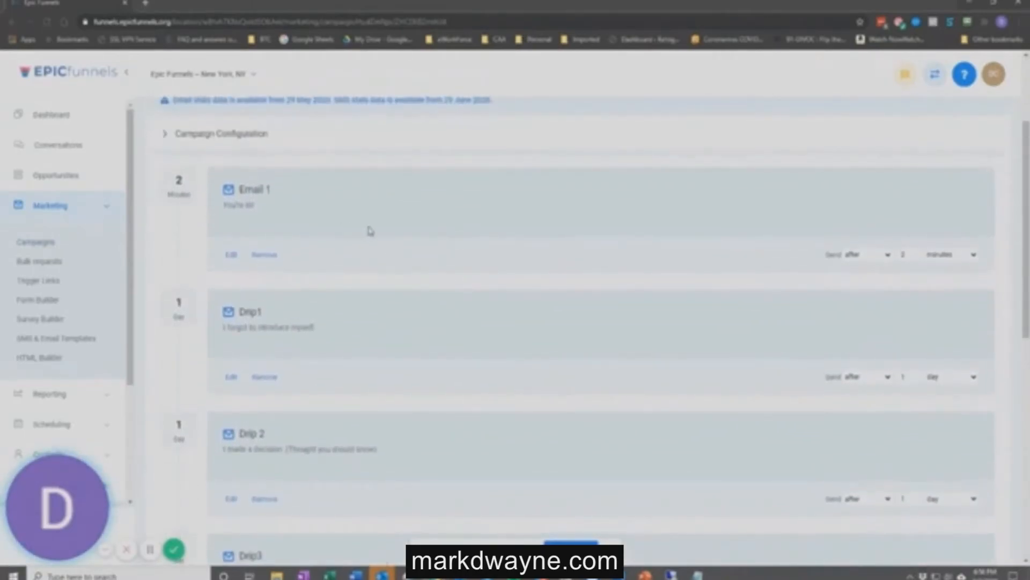
pyautogui.scroll(-3)
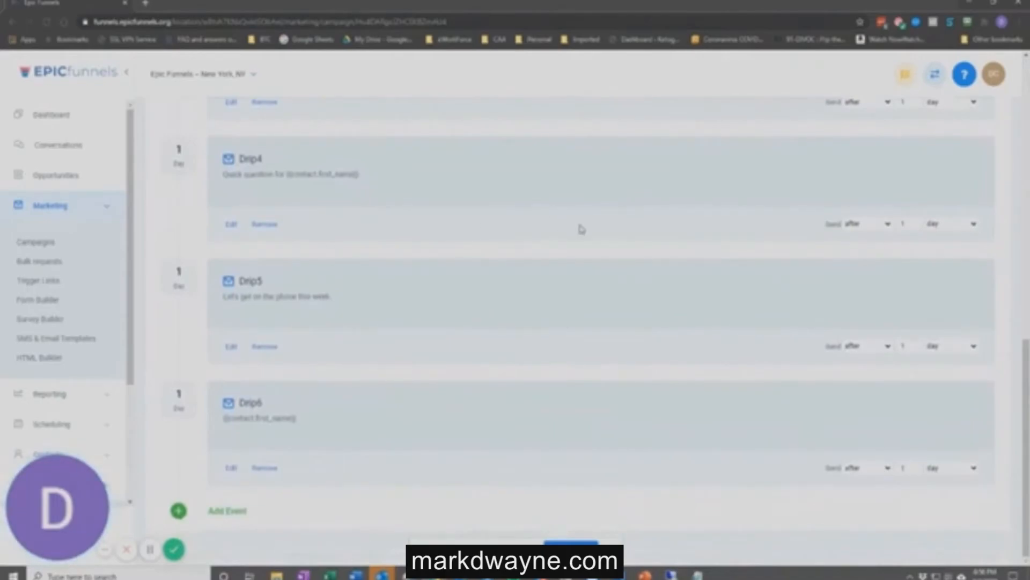
pyautogui.moveTo(406, 376)
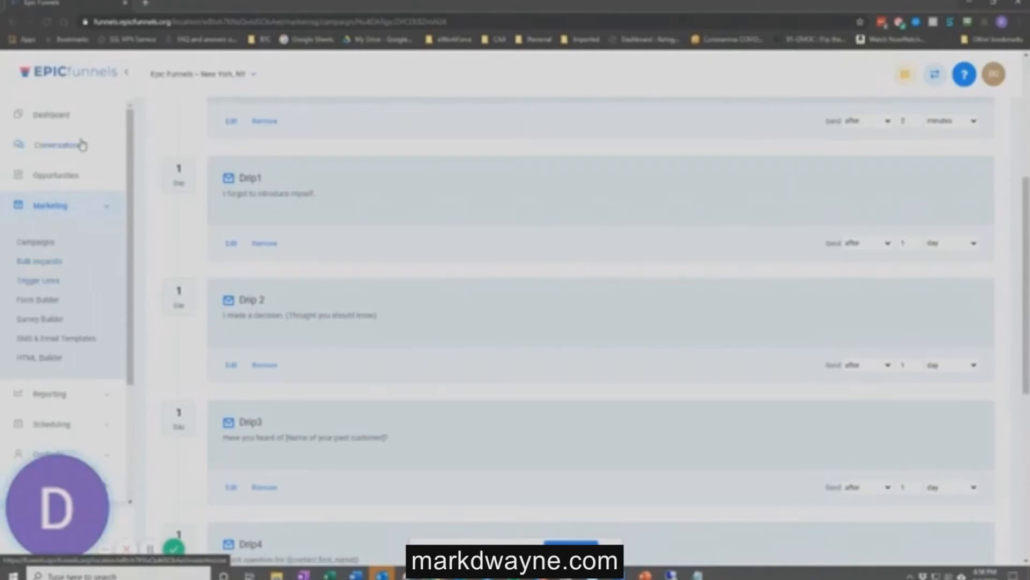
# Step: View Conversations, then the Opportunities board with leads from Raffle Entered to Fulfillment
pyautogui.click(58, 144)
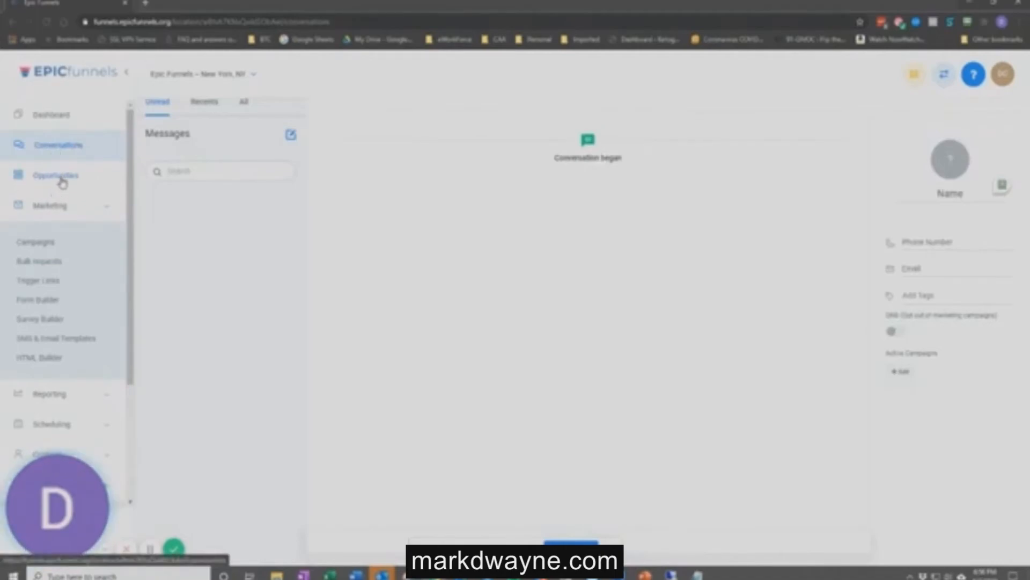
pyautogui.click(55, 175)
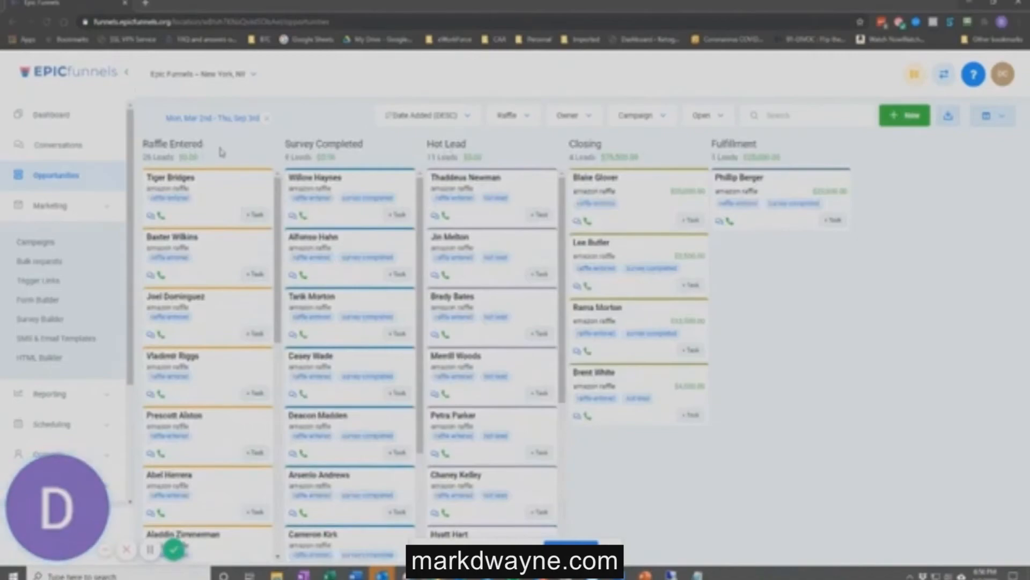
pyautogui.moveTo(204, 268)
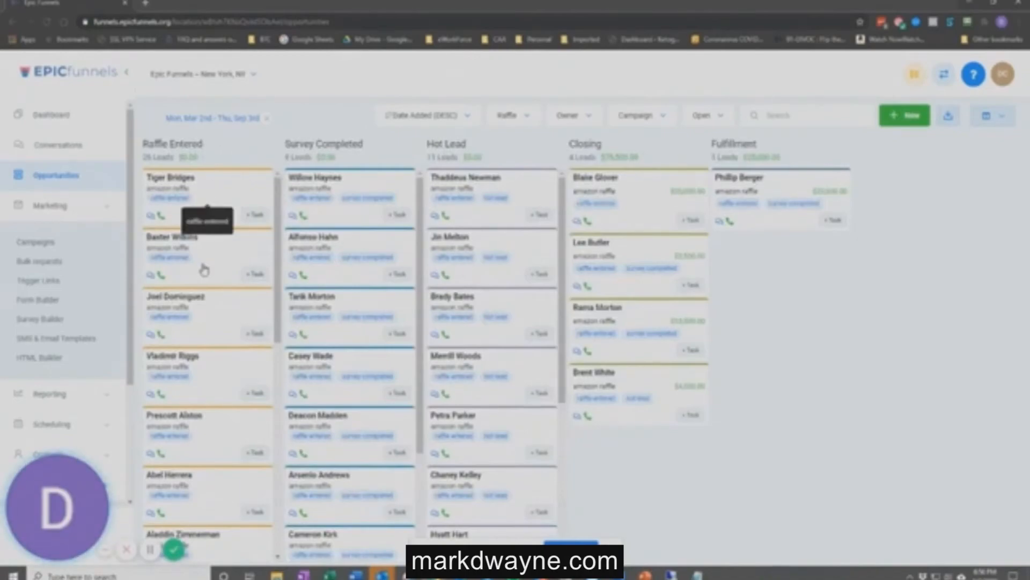
pyautogui.moveTo(204, 189)
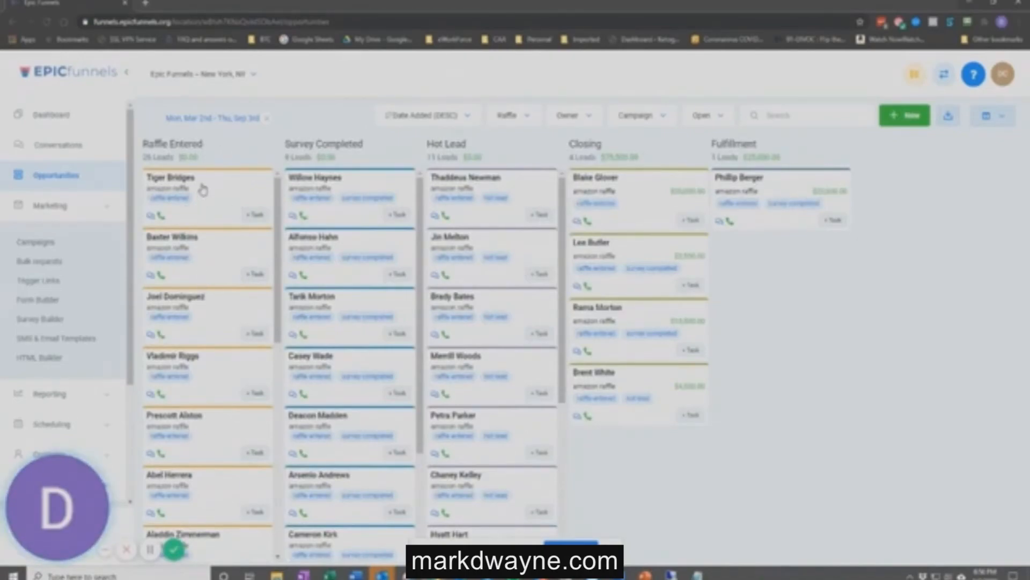
pyautogui.moveTo(206, 189)
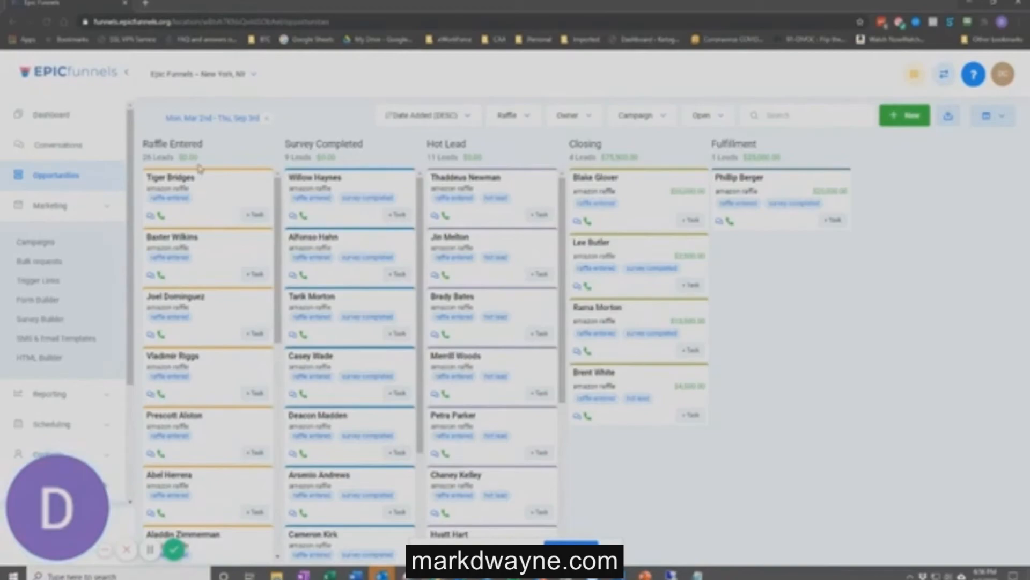
pyautogui.moveTo(233, 186)
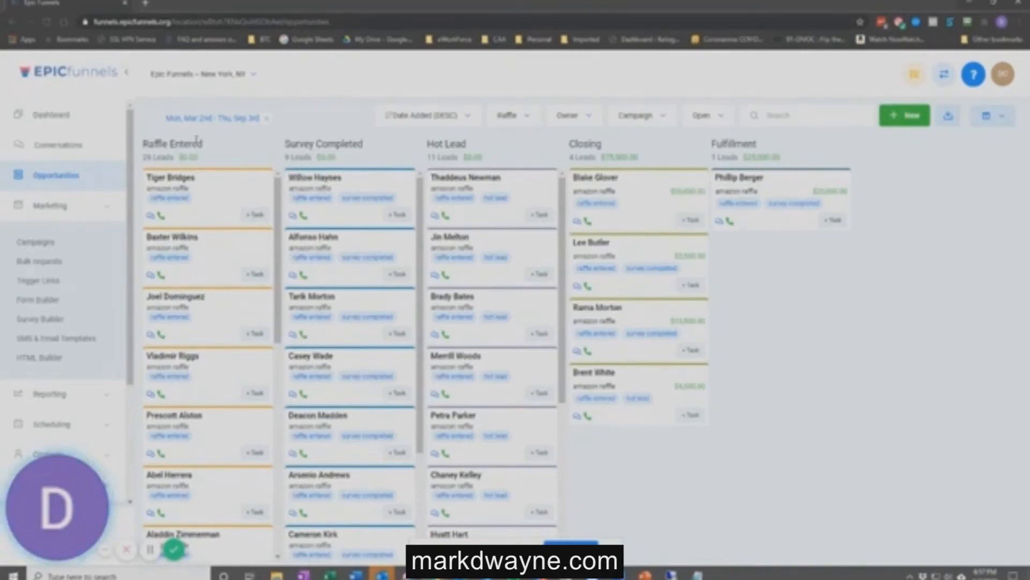
pyautogui.moveTo(359, 177)
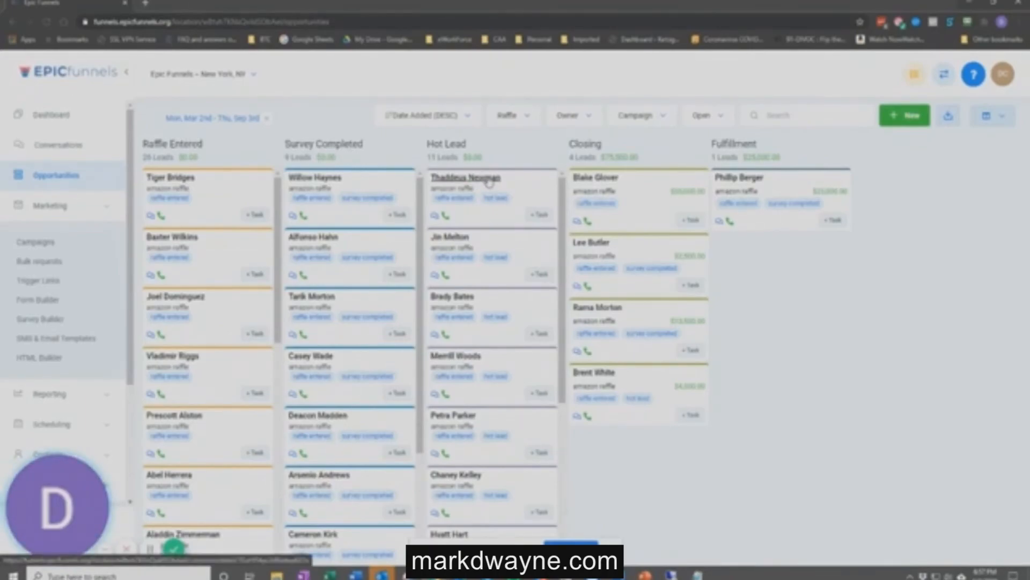
pyautogui.moveTo(489, 187)
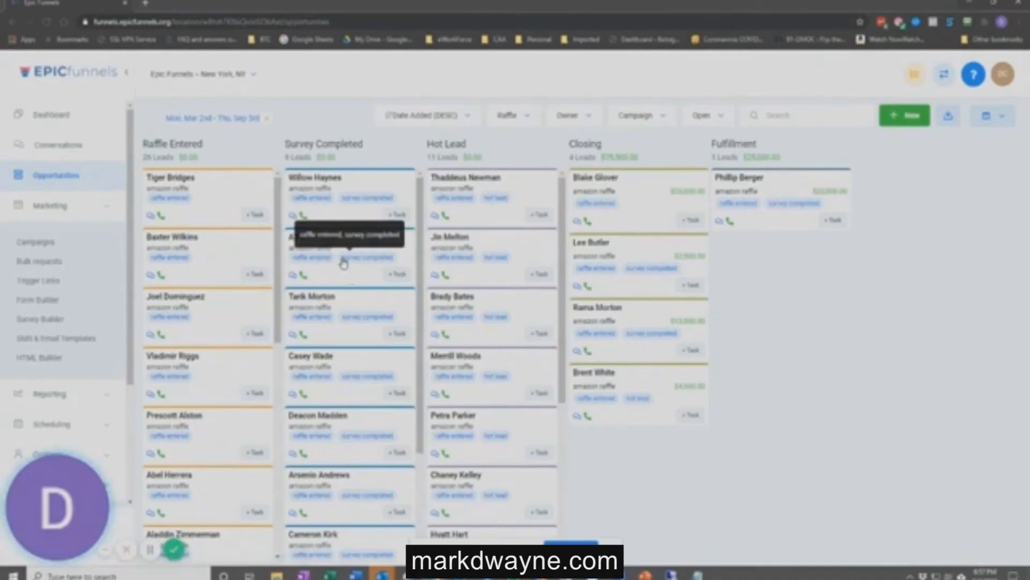
pyautogui.moveTo(374, 313)
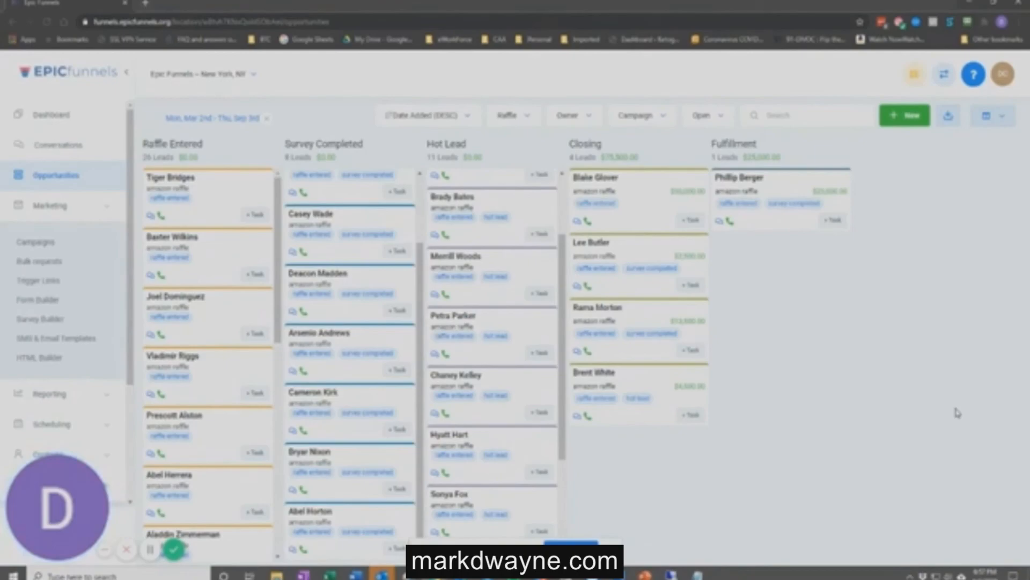
pyautogui.moveTo(622, 504)
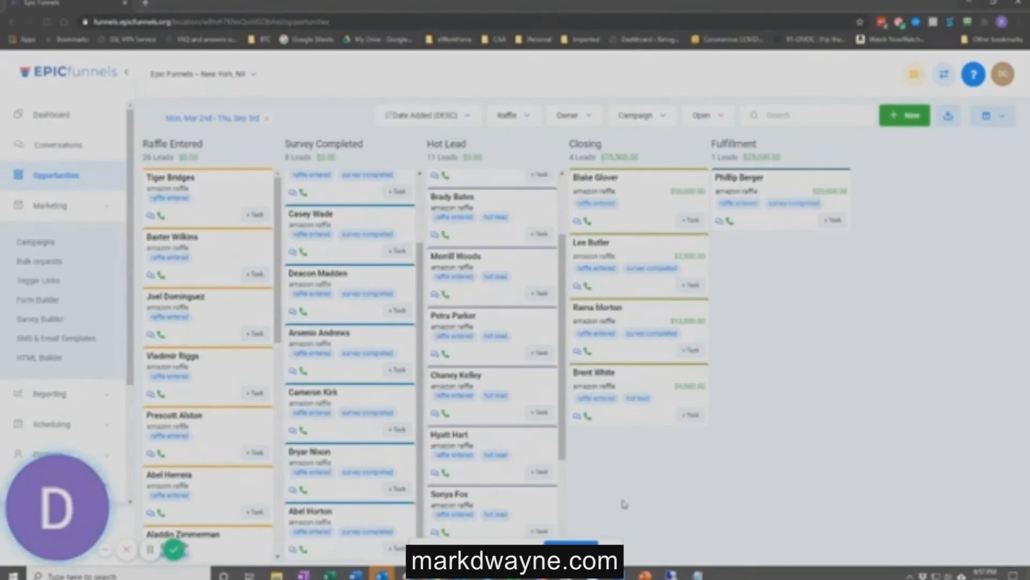